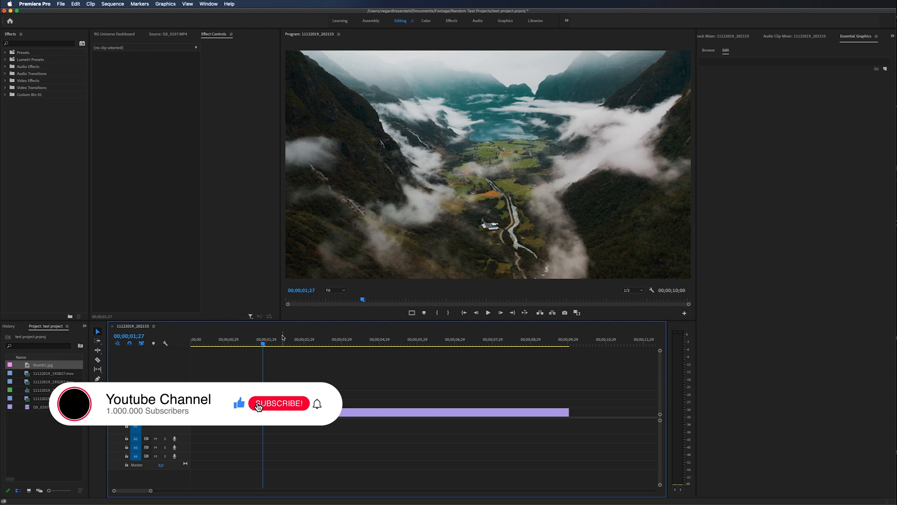
# Select the DJI_0107 drone clip to load Effect Controls and scrub the playhead later in the clip.
pyautogui.click(280, 403)
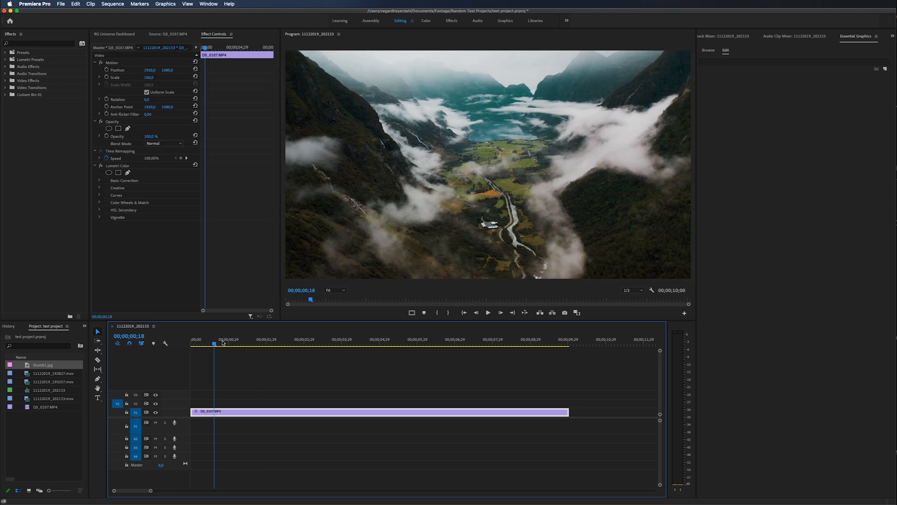
pyautogui.click(380, 344)
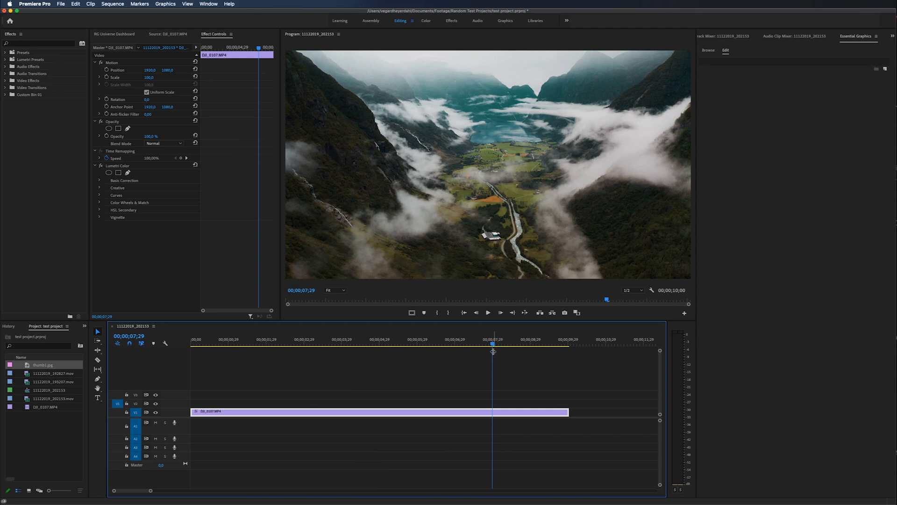
pyautogui.moveTo(619, 181)
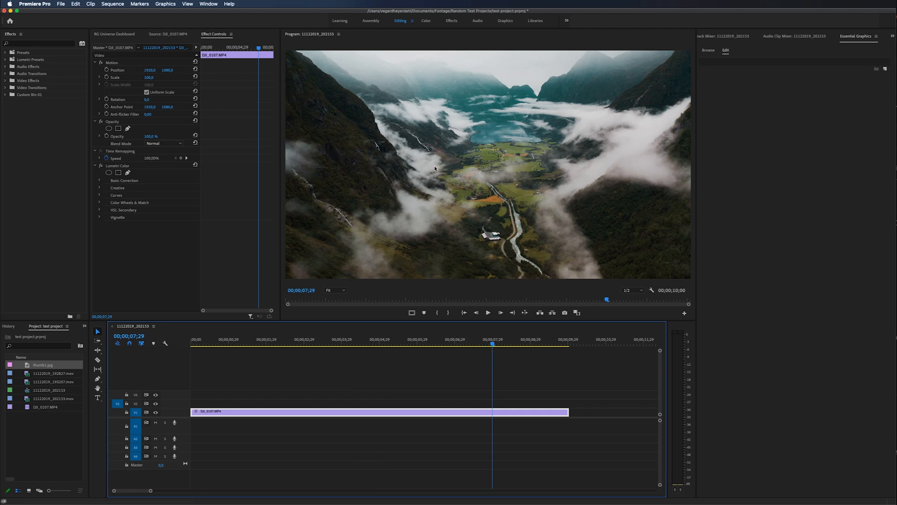
pyautogui.moveTo(495, 166)
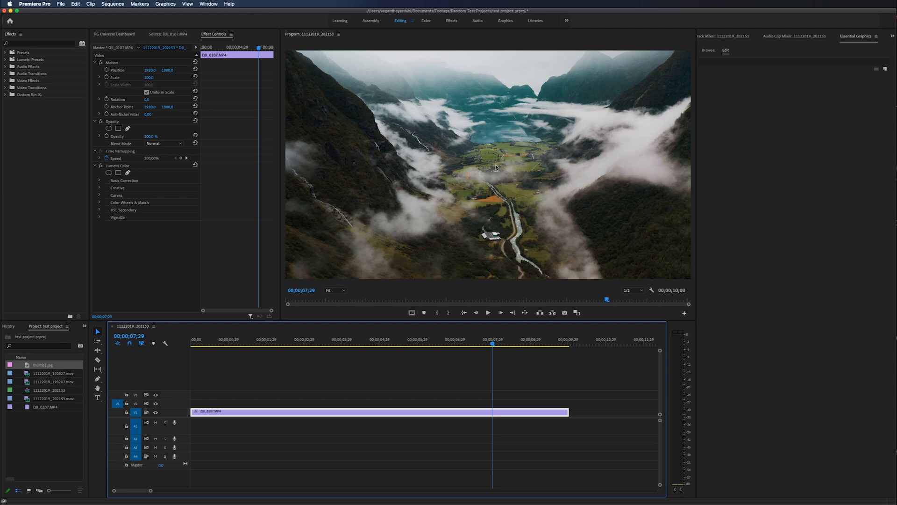
pyautogui.moveTo(97, 398)
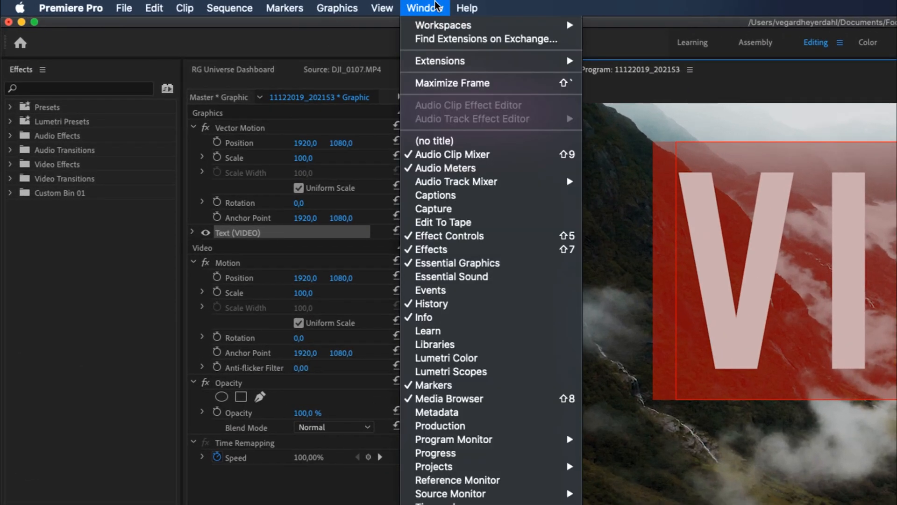
pyautogui.moveTo(457, 262)
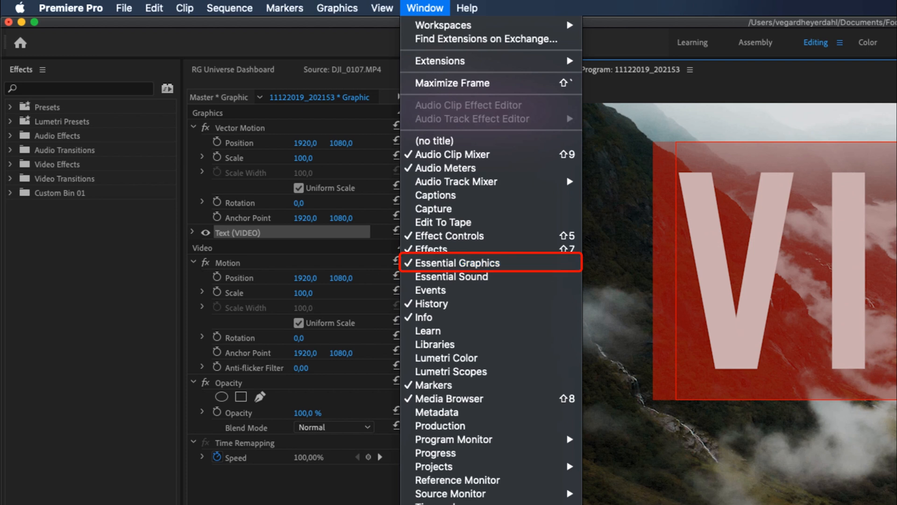
# Show the Essential Graphics panel for the VIDEO text layer.
pyautogui.click(458, 263)
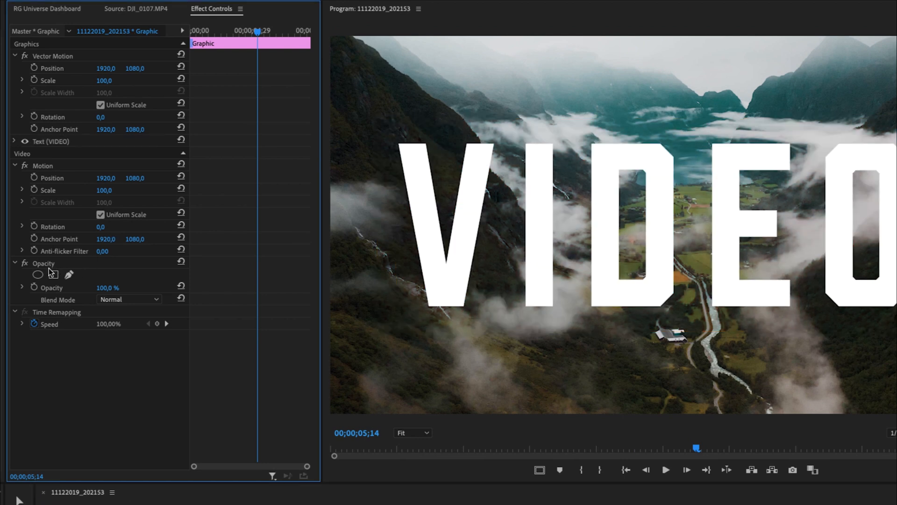
# Set the VIDEO graphic's Opacity blend mode to Multiply.
pyautogui.click(44, 263)
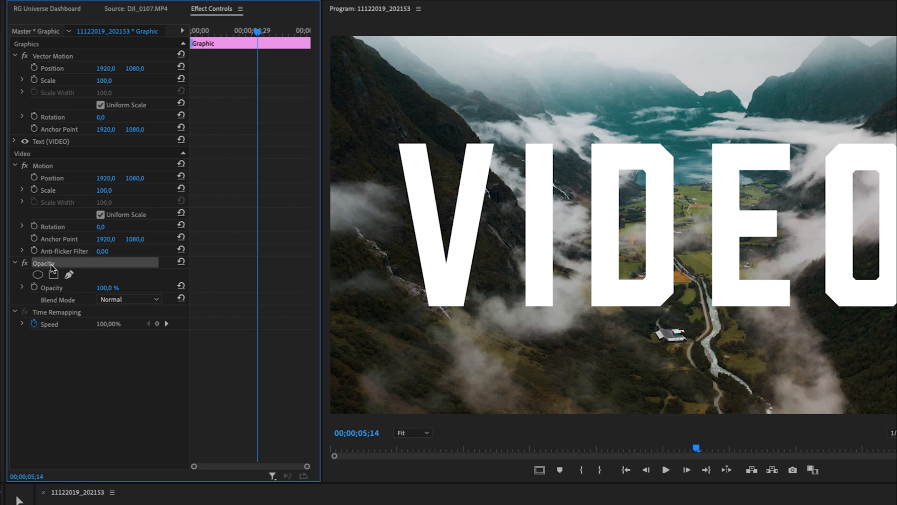
pyautogui.moveTo(125, 313)
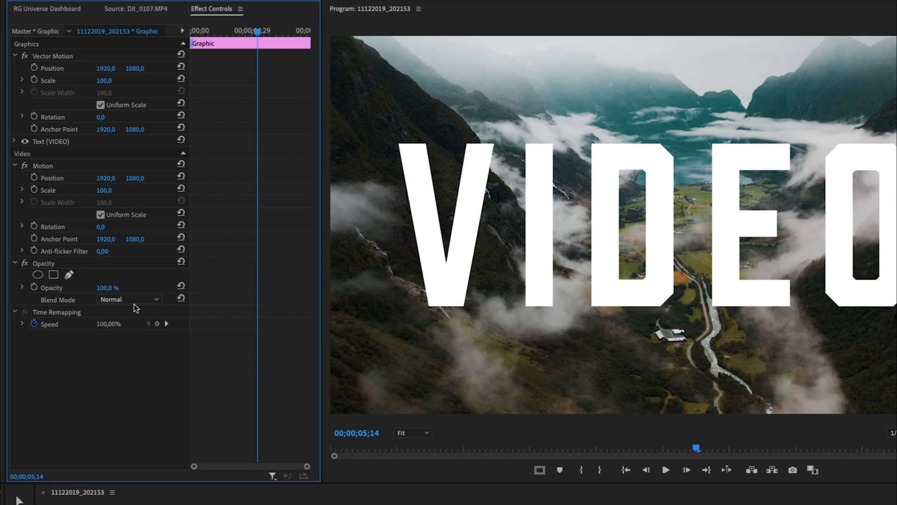
pyautogui.click(129, 299)
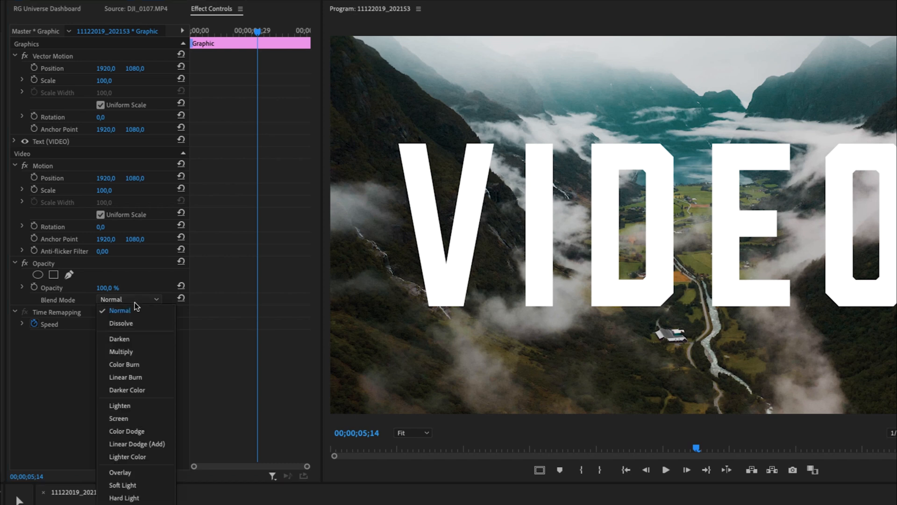
pyautogui.moveTo(120, 351)
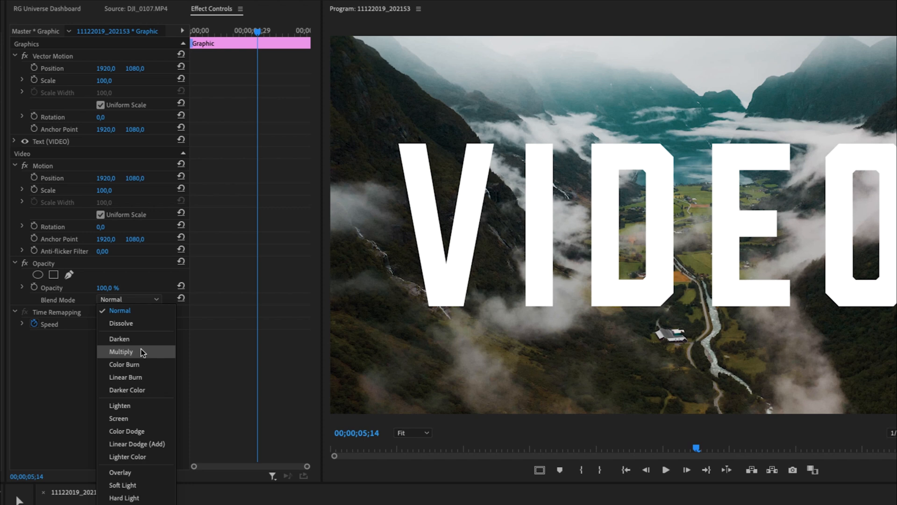
pyautogui.click(120, 351)
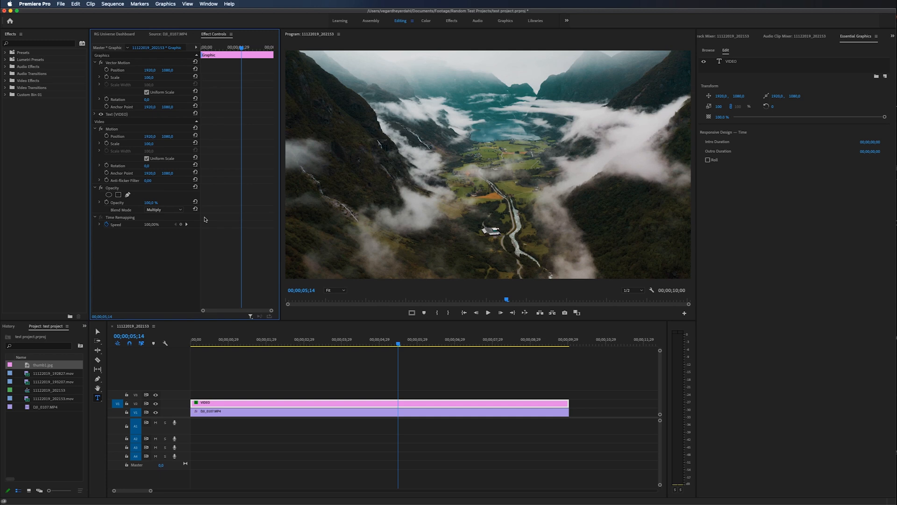
pyautogui.moveTo(757, 233)
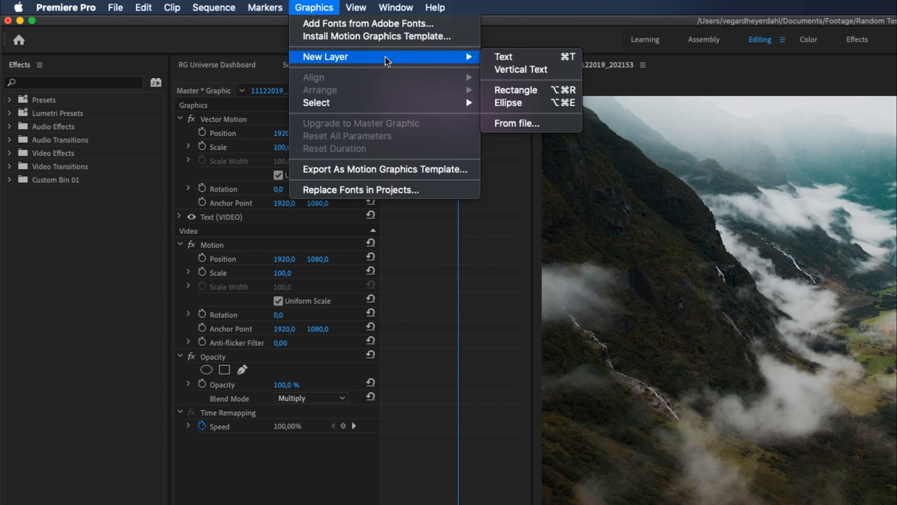
pyautogui.moveTo(520, 89)
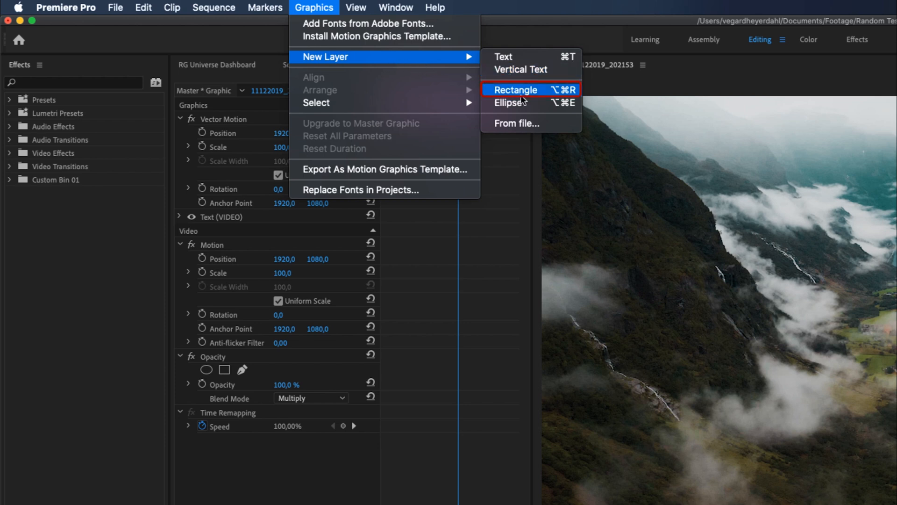
# Add a Rectangle shape layer (Shape 01) to the VIDEO graphic.
pyautogui.click(515, 90)
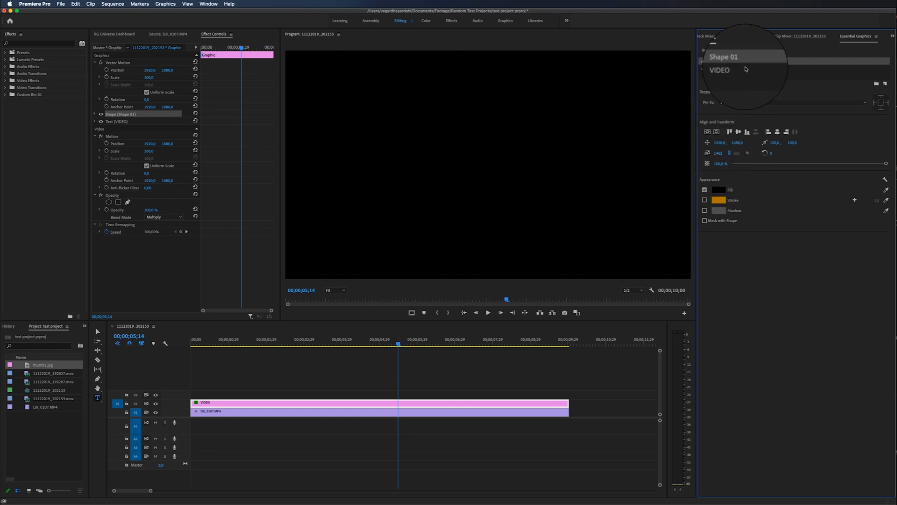
# Select the VIDEO text layer, then the Shape 01 rectangle layer for editing.
pyautogui.click(731, 68)
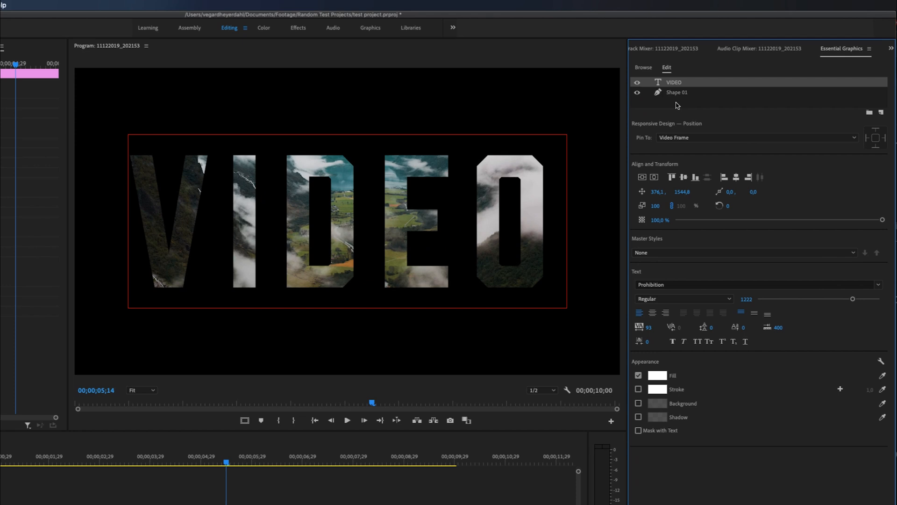
pyautogui.moveTo(674, 94)
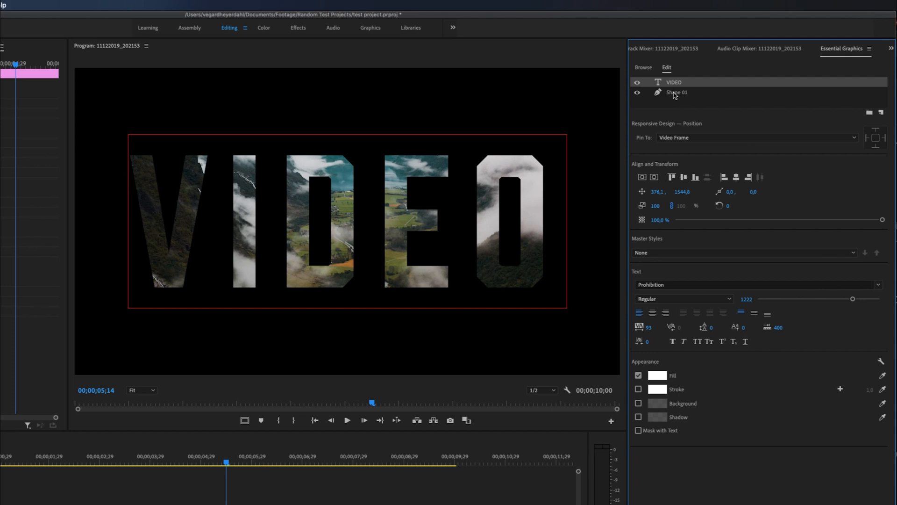
pyautogui.click(677, 92)
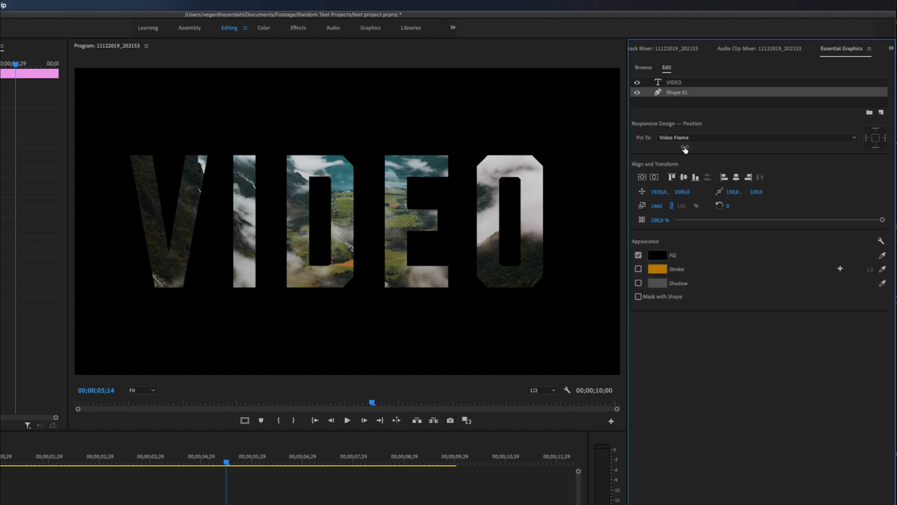
pyautogui.moveTo(665, 242)
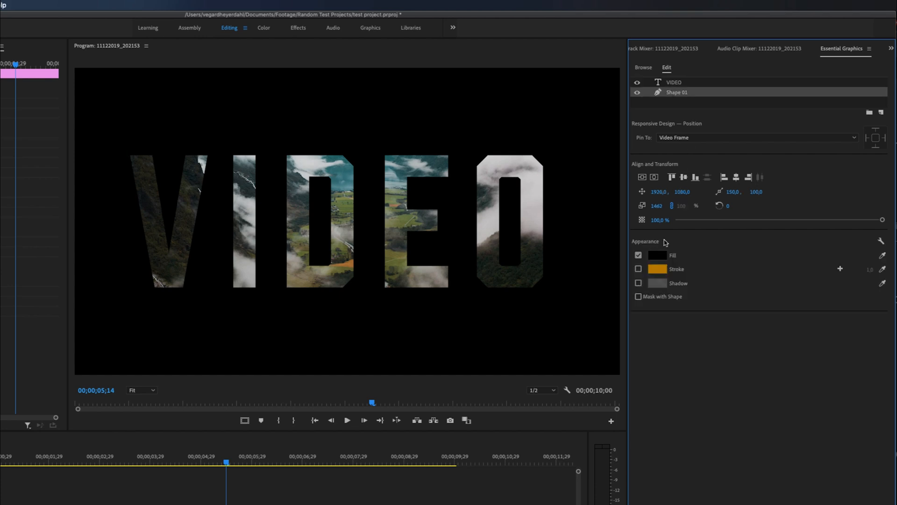
# Fill the Shape 01 rectangle with dark red (#710000) via the Color Picker.
pyautogui.click(657, 255)
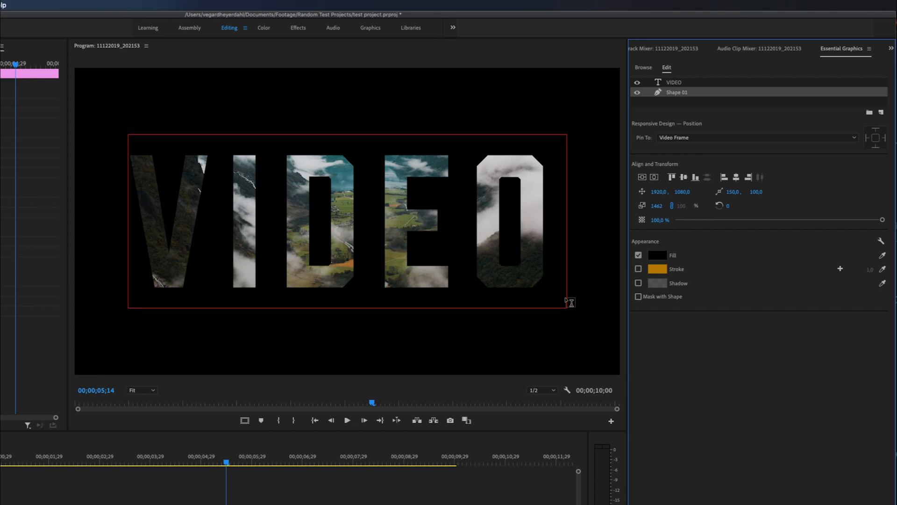
pyautogui.click(657, 255)
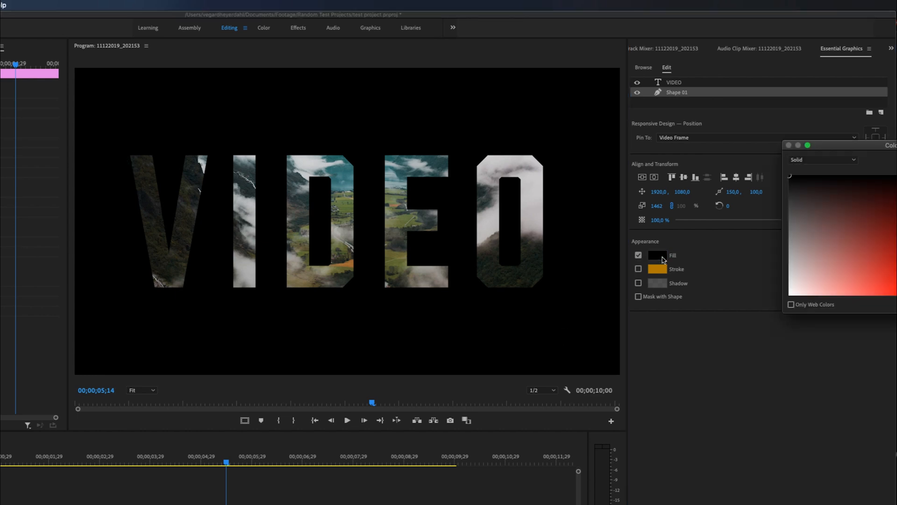
pyautogui.click(657, 255)
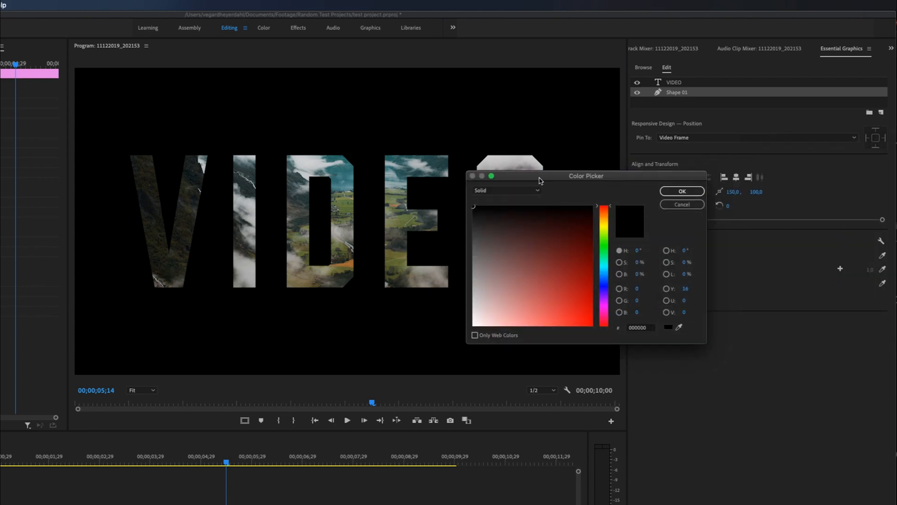
pyautogui.click(548, 248)
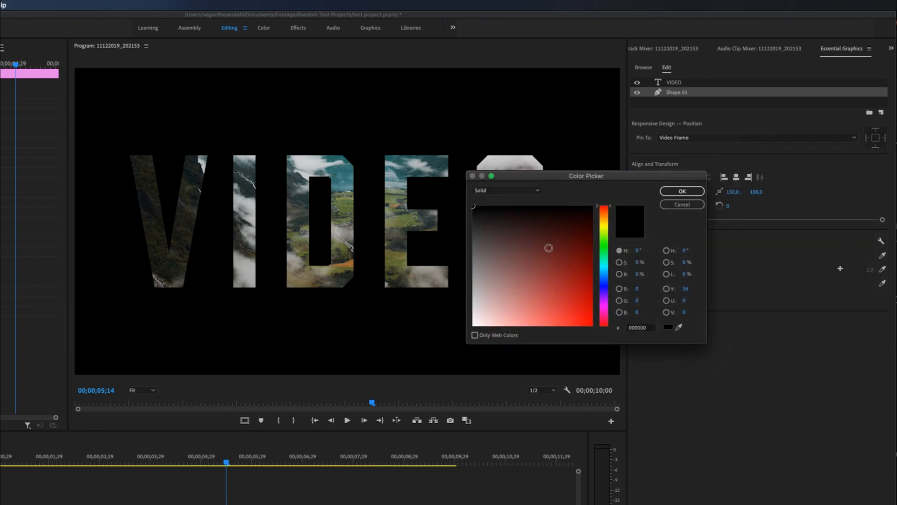
pyautogui.click(594, 258)
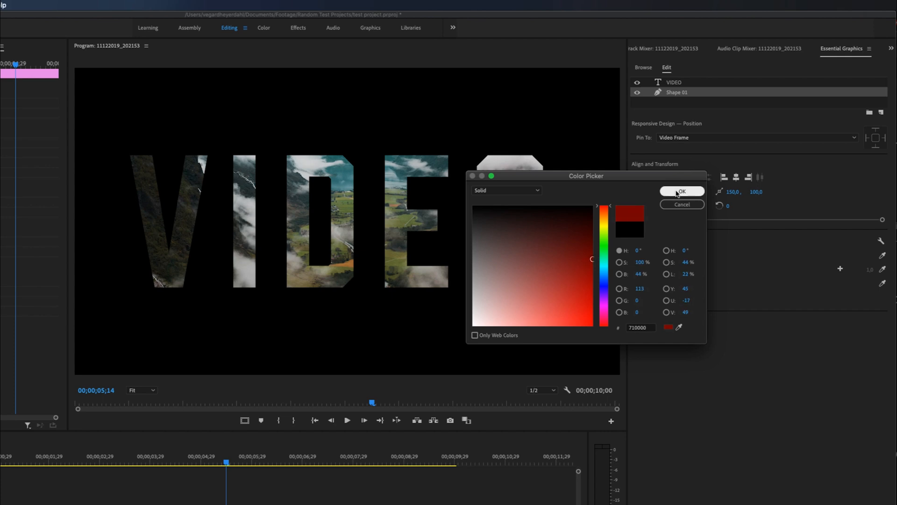
pyautogui.click(681, 191)
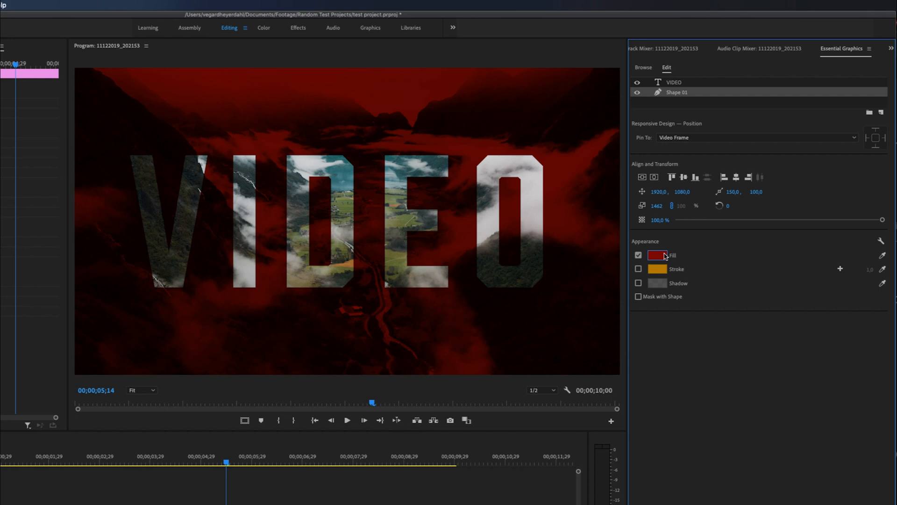
# Change the rectangle's fill to a Linear Gradient from dark red on the left to blue on the right.
pyautogui.click(656, 255)
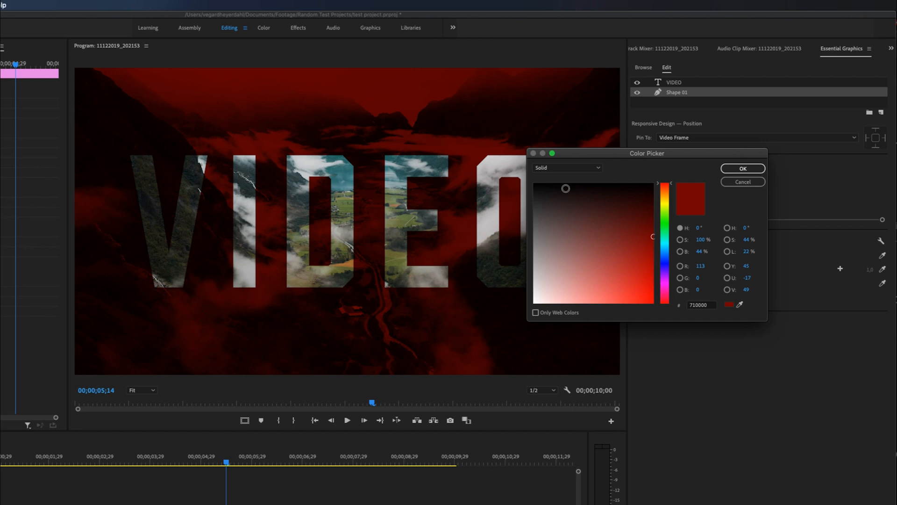
pyautogui.click(566, 168)
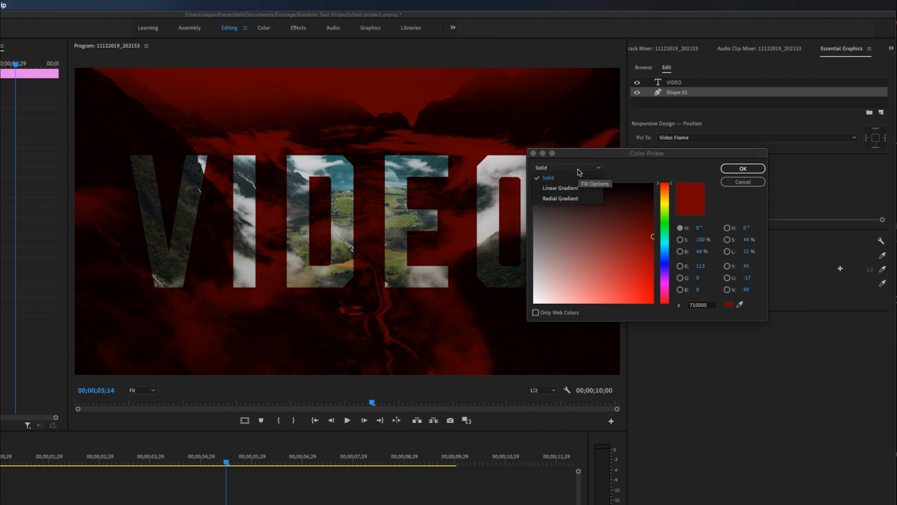
pyautogui.moveTo(560, 187)
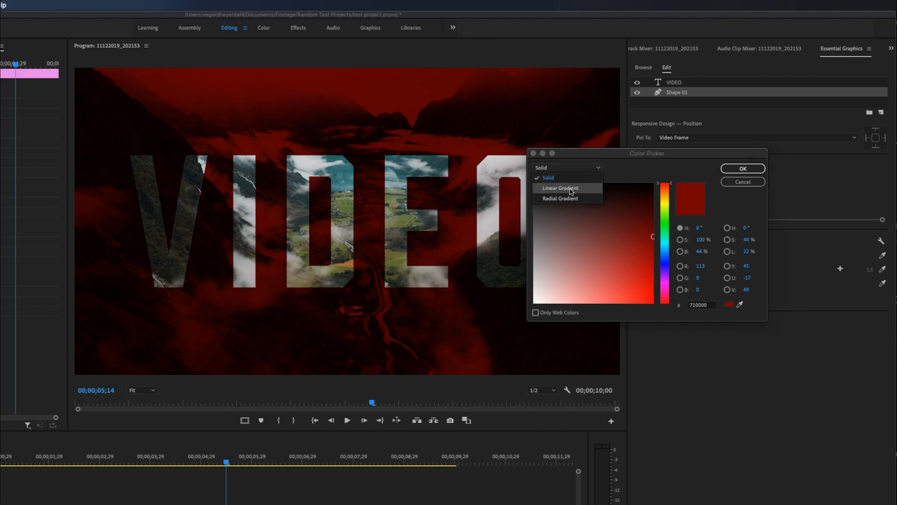
pyautogui.moveTo(561, 198)
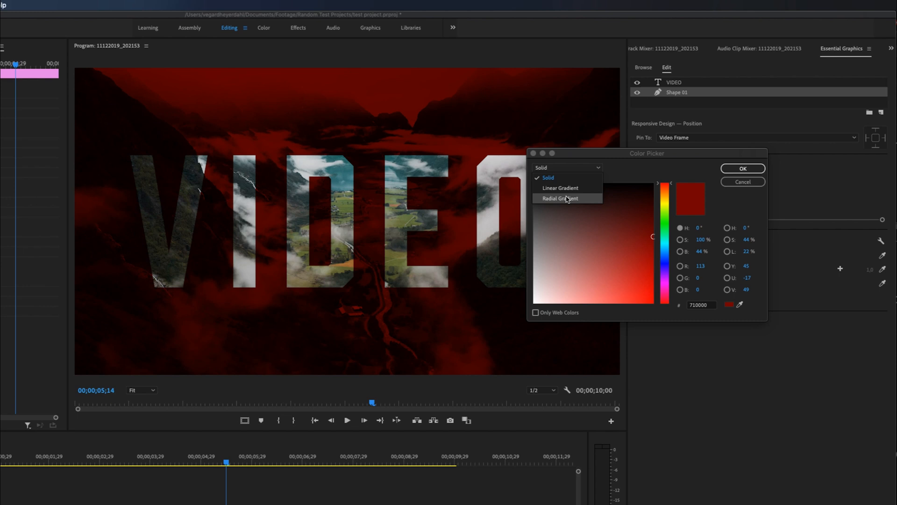
pyautogui.moveTo(560, 188)
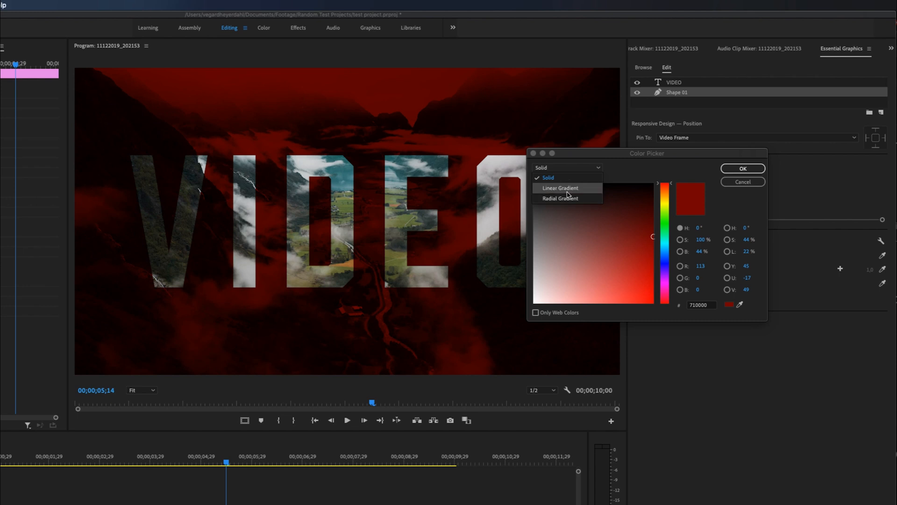
pyautogui.click(560, 188)
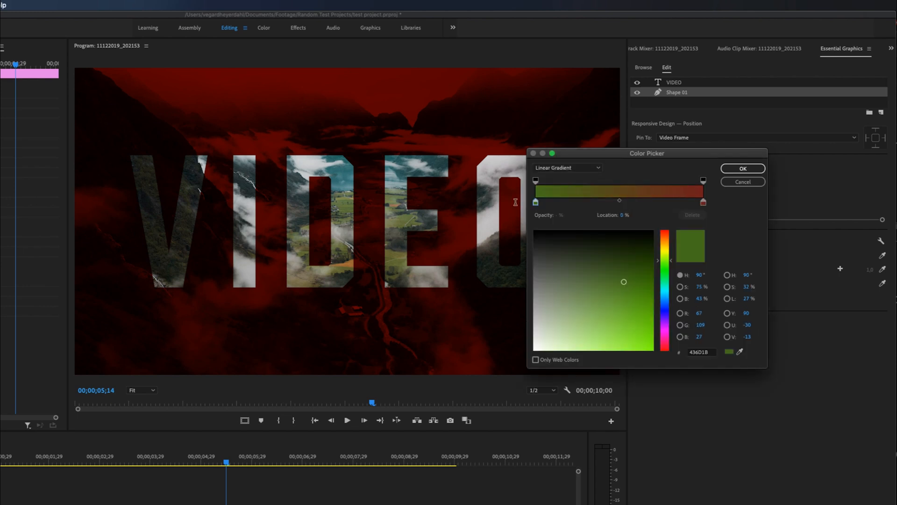
pyautogui.moveTo(563, 243)
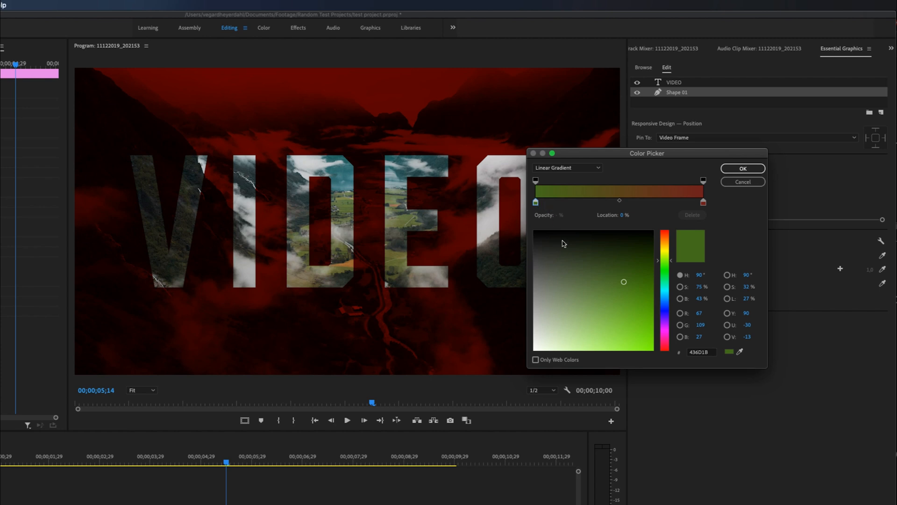
pyautogui.click(664, 332)
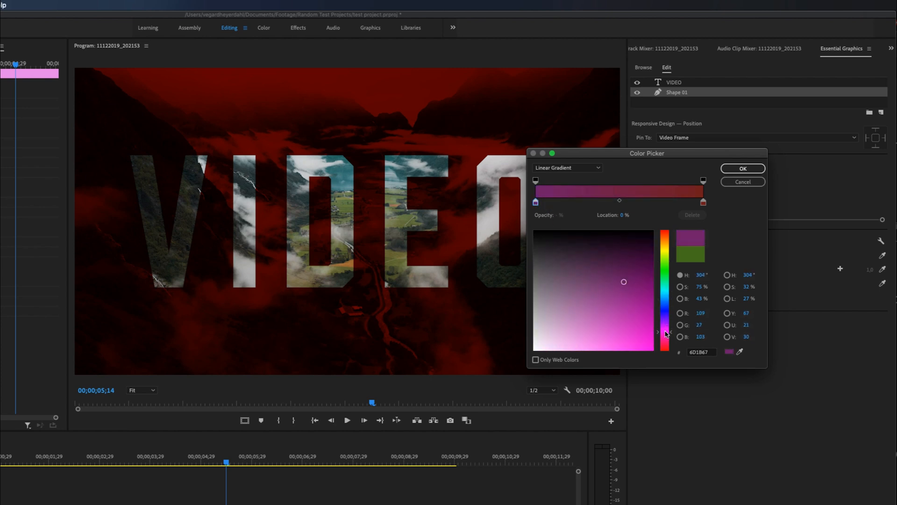
pyautogui.click(663, 282)
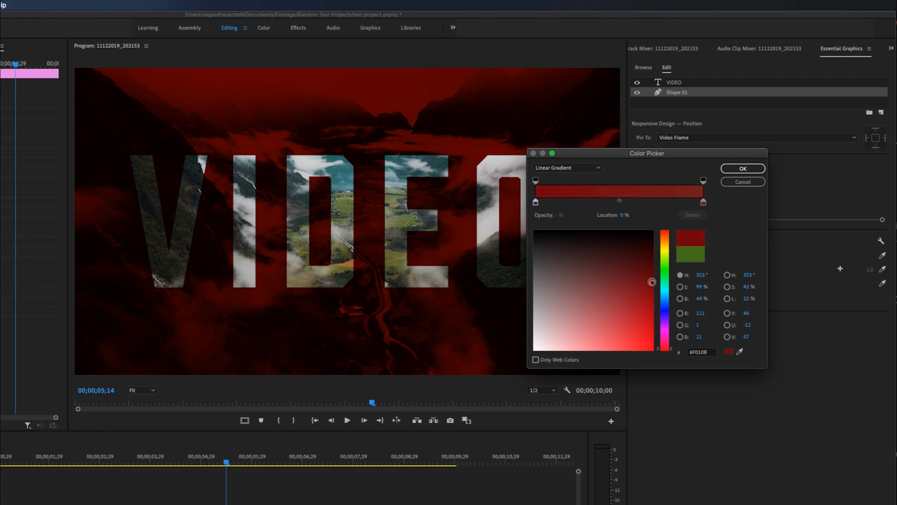
pyautogui.click(703, 201)
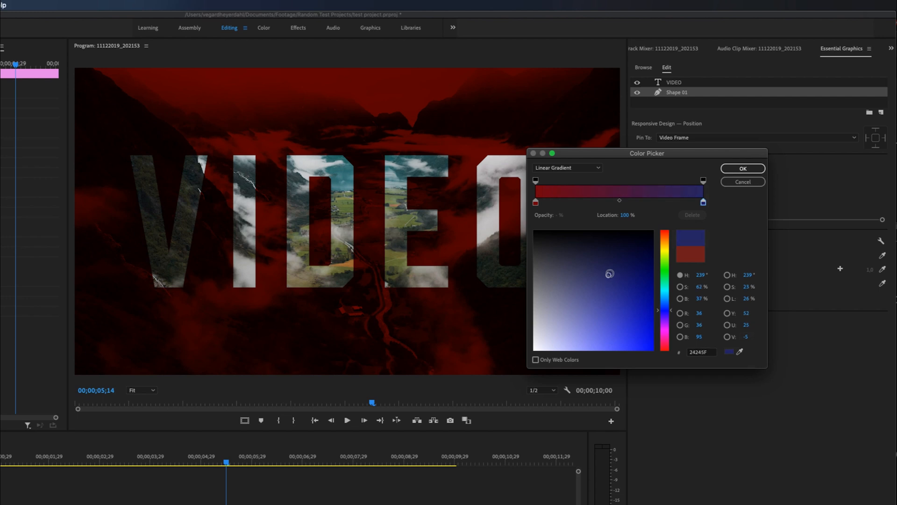
pyautogui.click(741, 168)
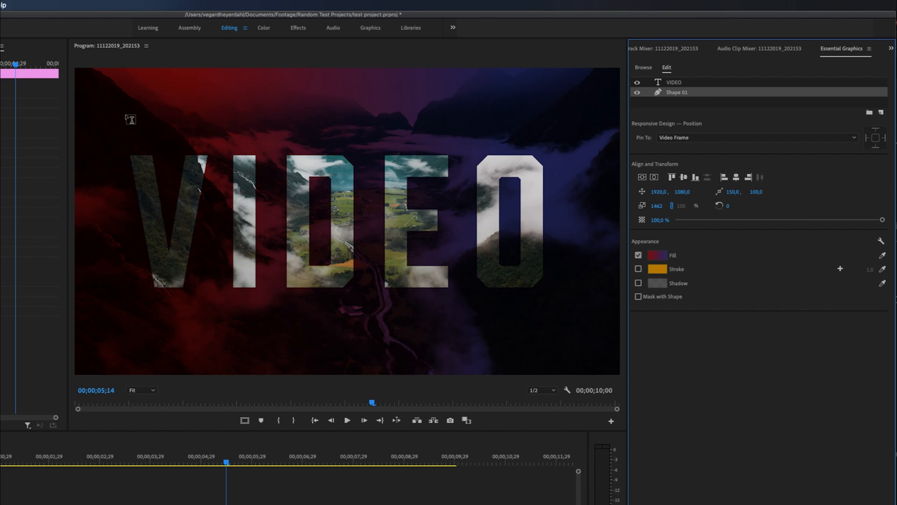
pyautogui.moveTo(528, 336)
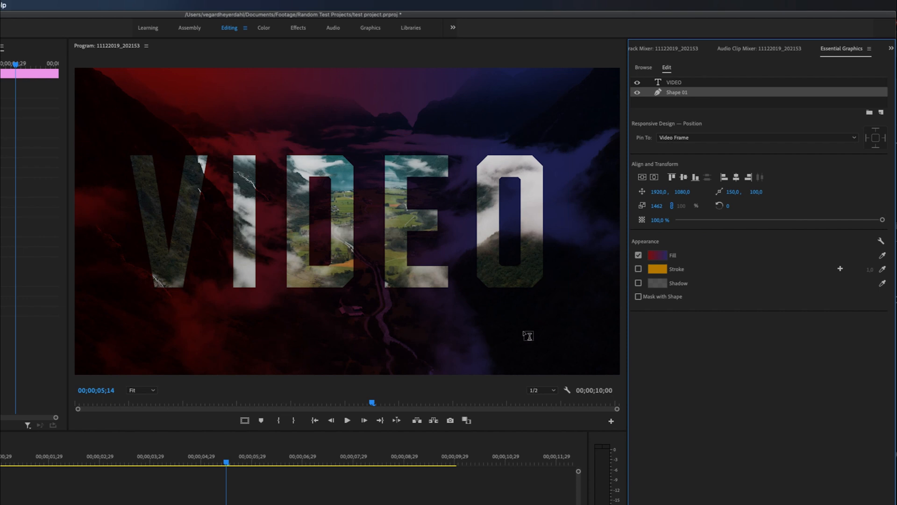